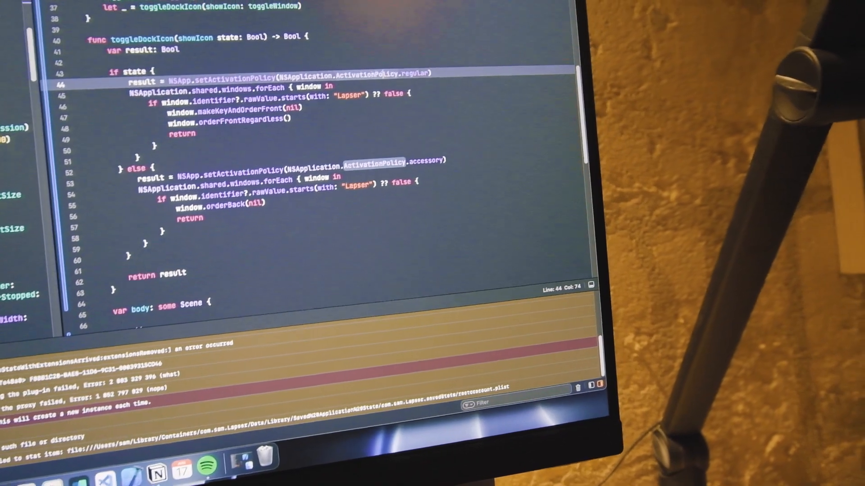
scroll("down", 3)
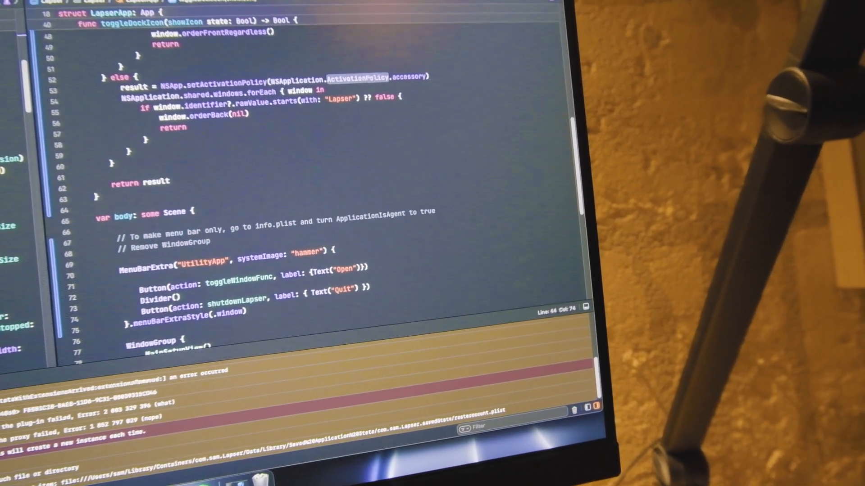